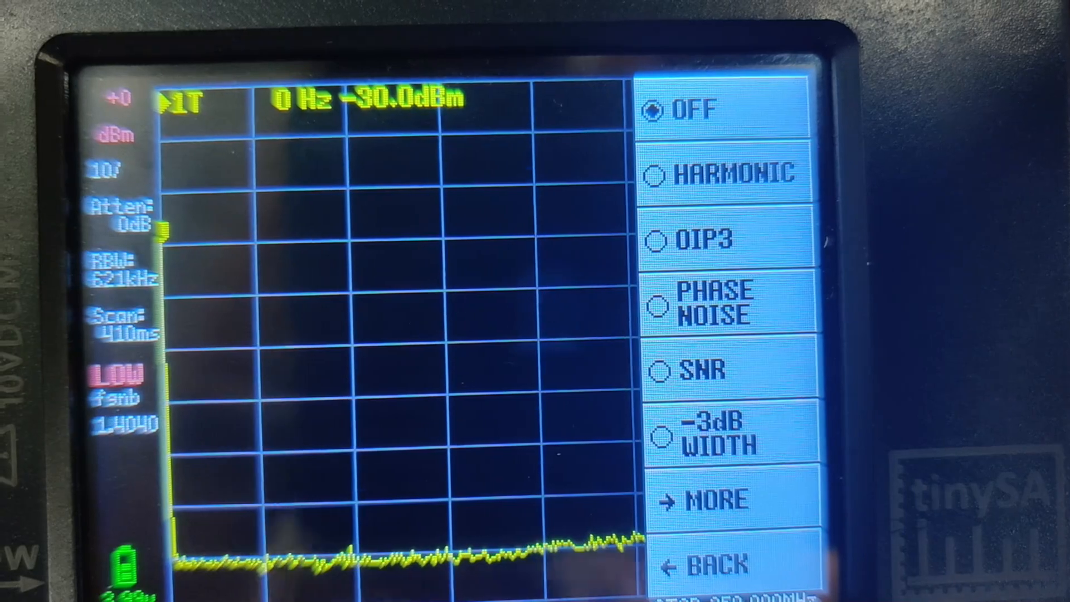
- Open CONFIG > MORE to show the TOUCH, SELF TEST and LEVEL CAL options
click(730, 498)
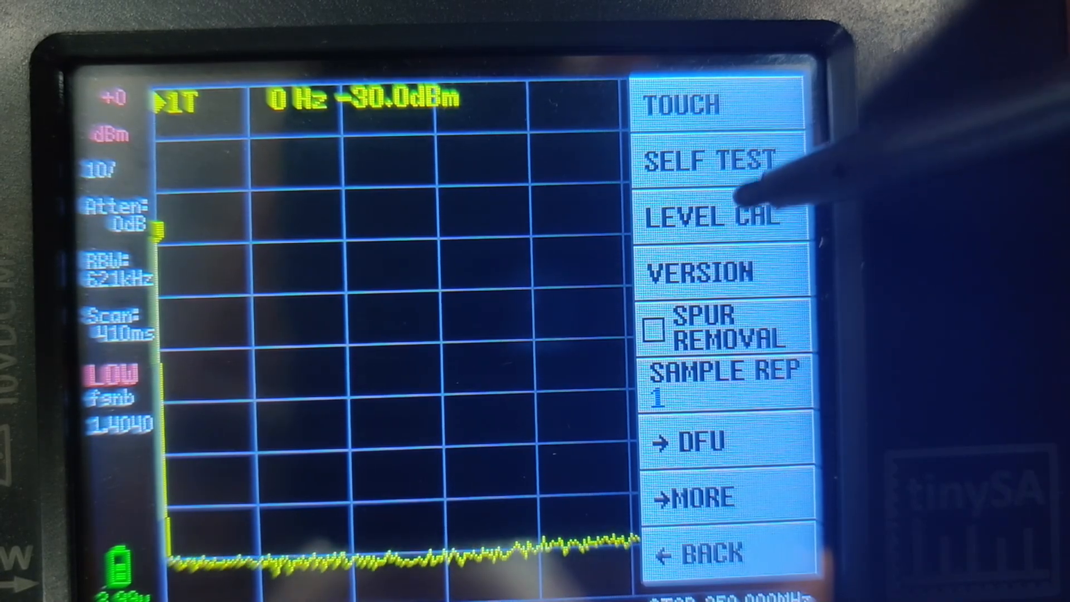